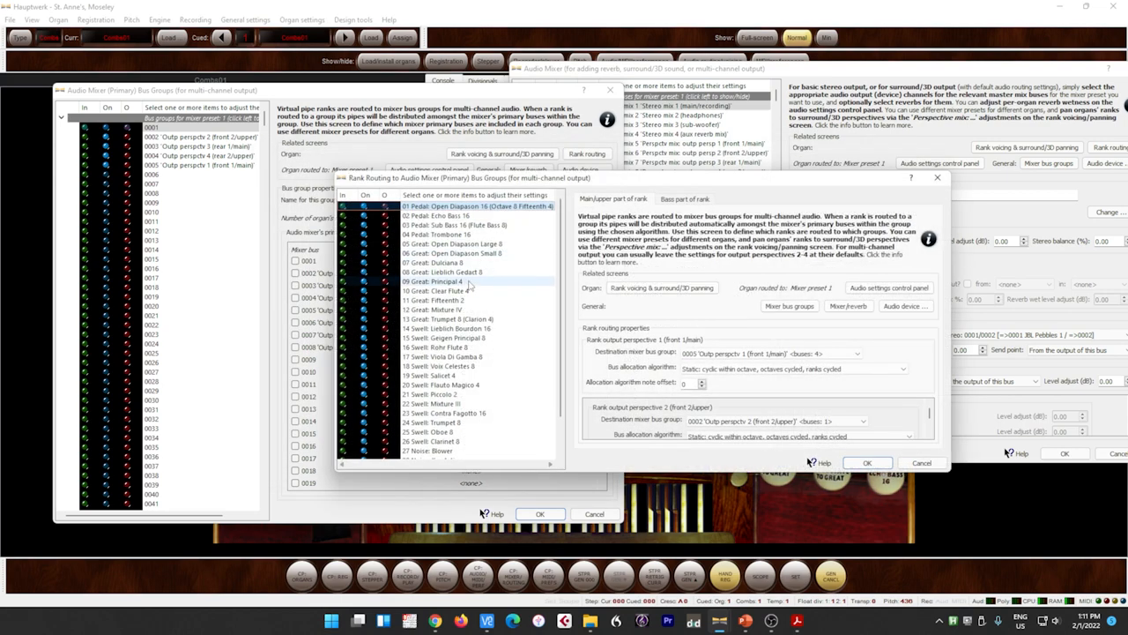
{"action": "left_click", "coordinate": [855, 353]}
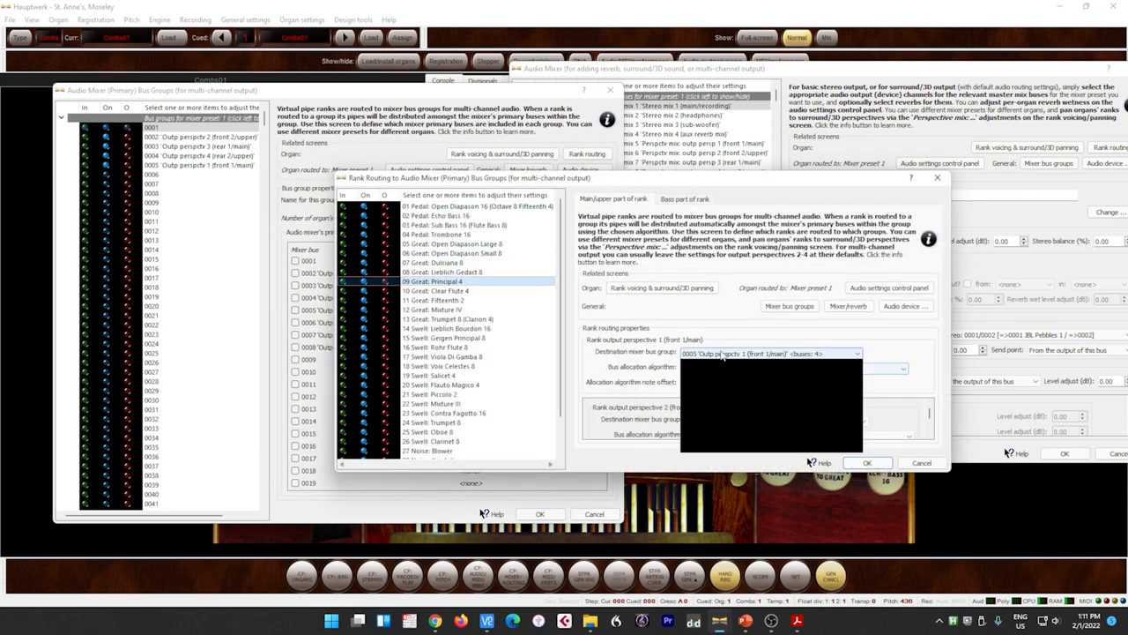